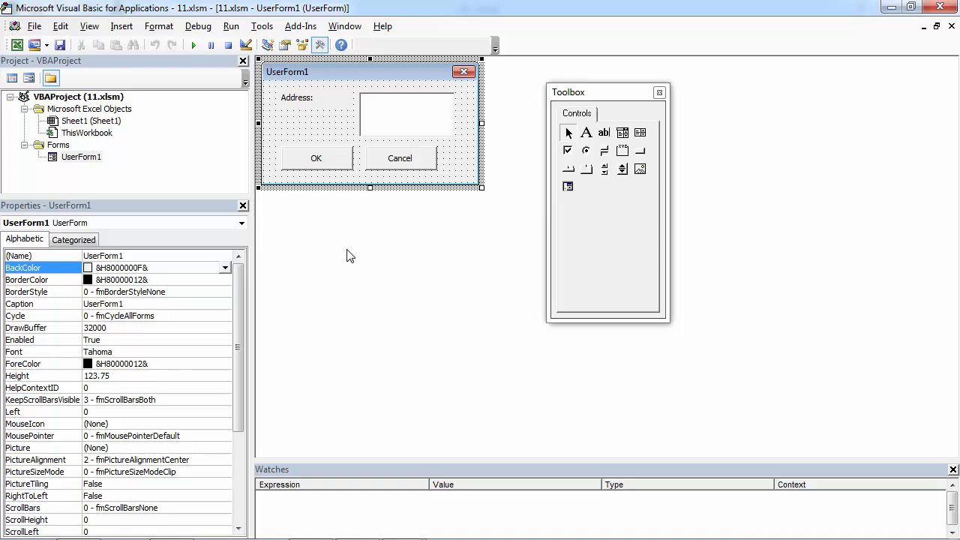
{"action": "mouse_move", "coordinate": [265, 304]}
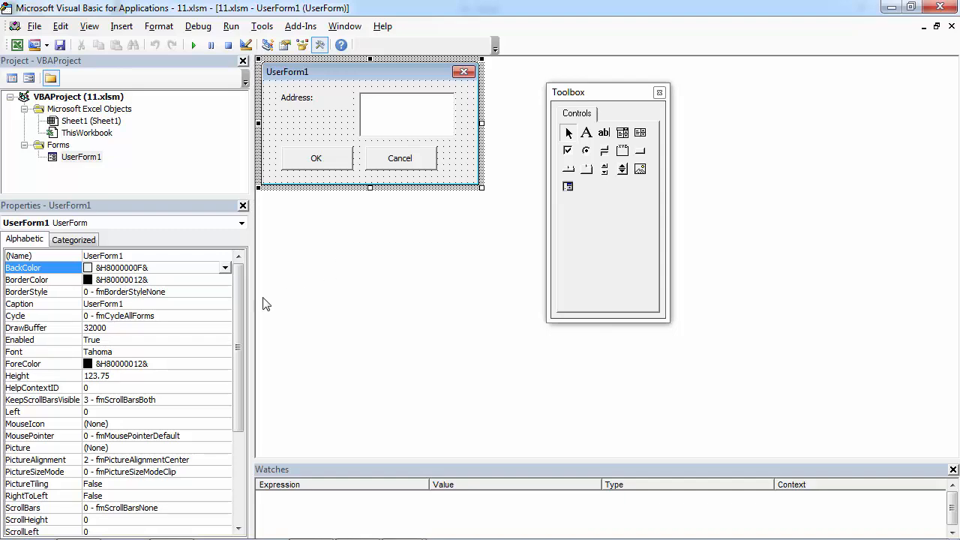
- Run UserForm1 and type 'hdsghgfdh' into the Address box to test Enter behavior
{"action": "left_click", "coordinate": [407, 114]}
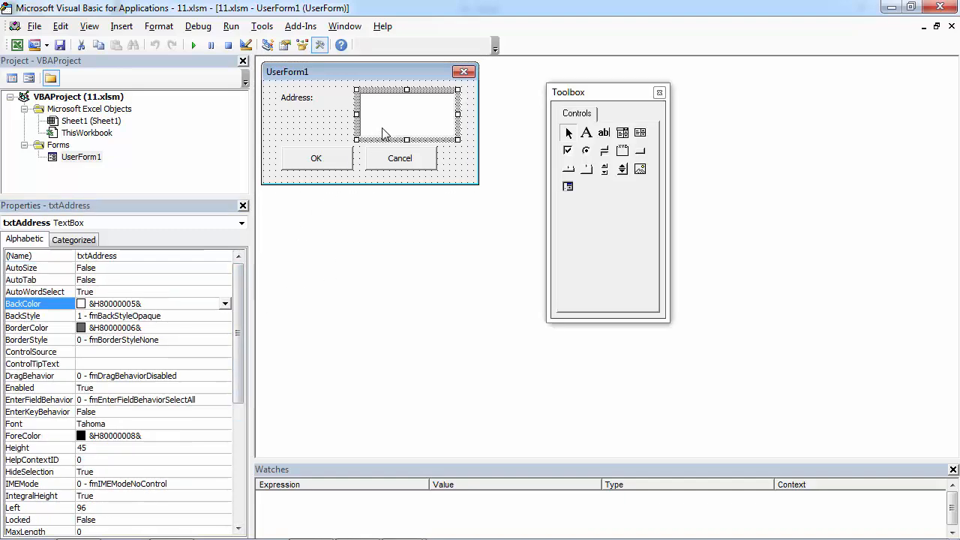
{"action": "scroll", "scroll_direction": "down", "scroll_amount": 3}
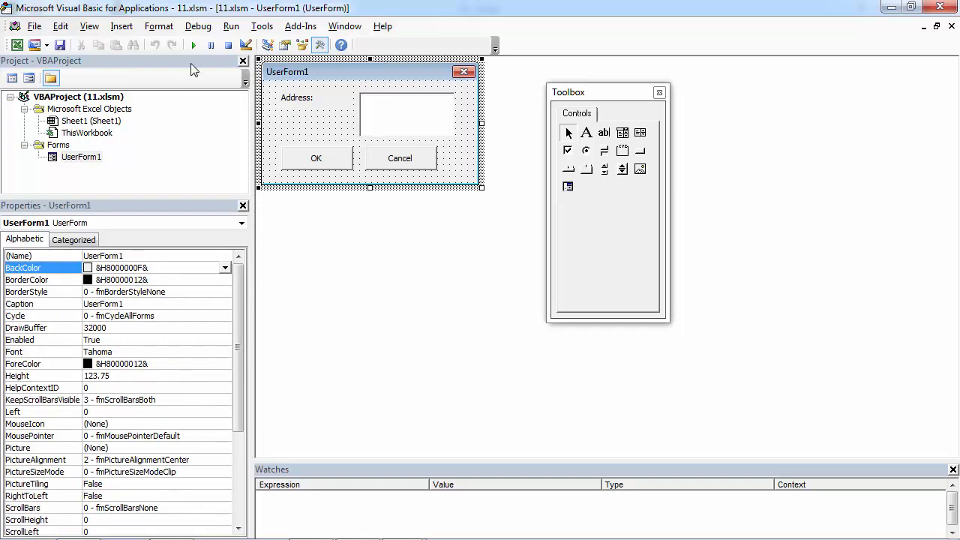
{"action": "left_click", "coordinate": [193, 45]}
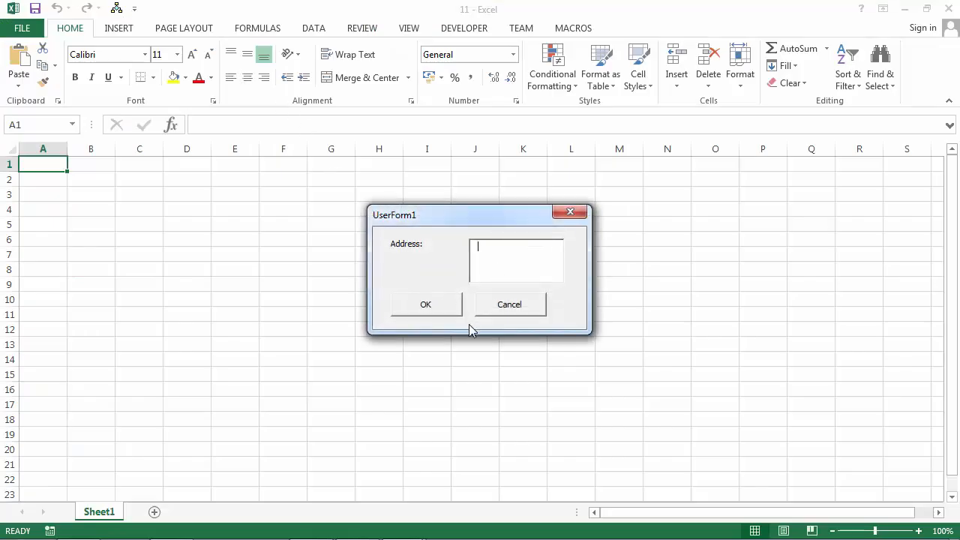
{"action": "type", "text": "hdsghgfdh"}
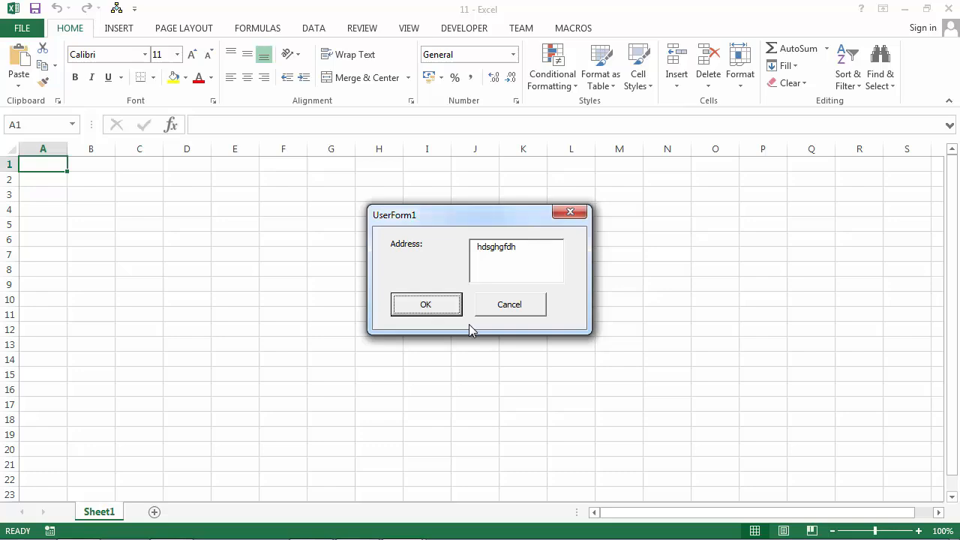
{"action": "mouse_move", "coordinate": [585, 228]}
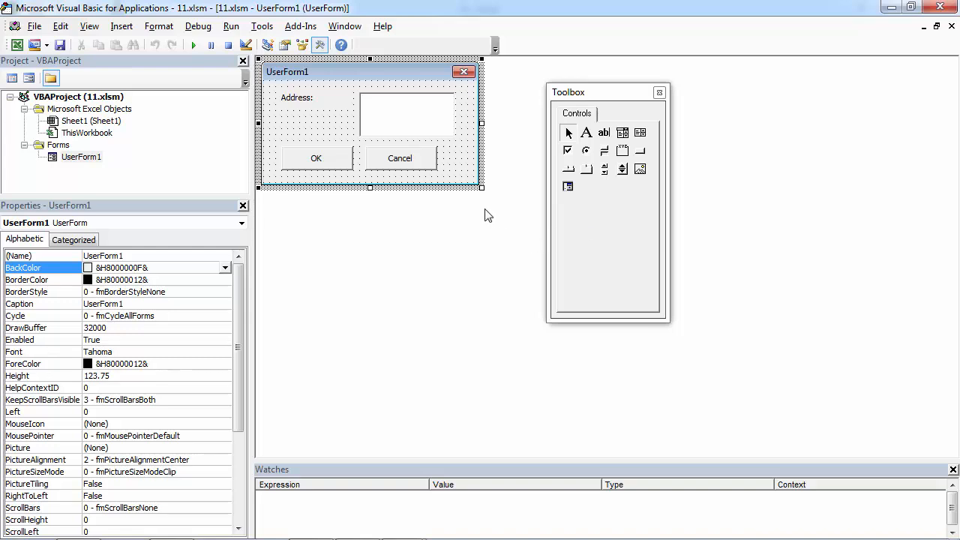
{"action": "mouse_move", "coordinate": [292, 352]}
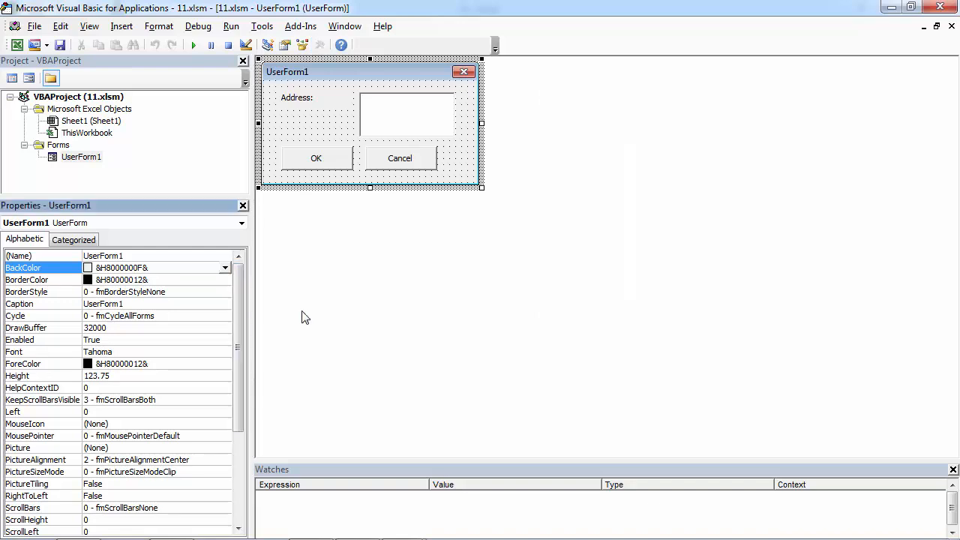
- Select the txtAddress text box and pick its EnterKeyBehavior property
{"action": "left_click", "coordinate": [407, 114]}
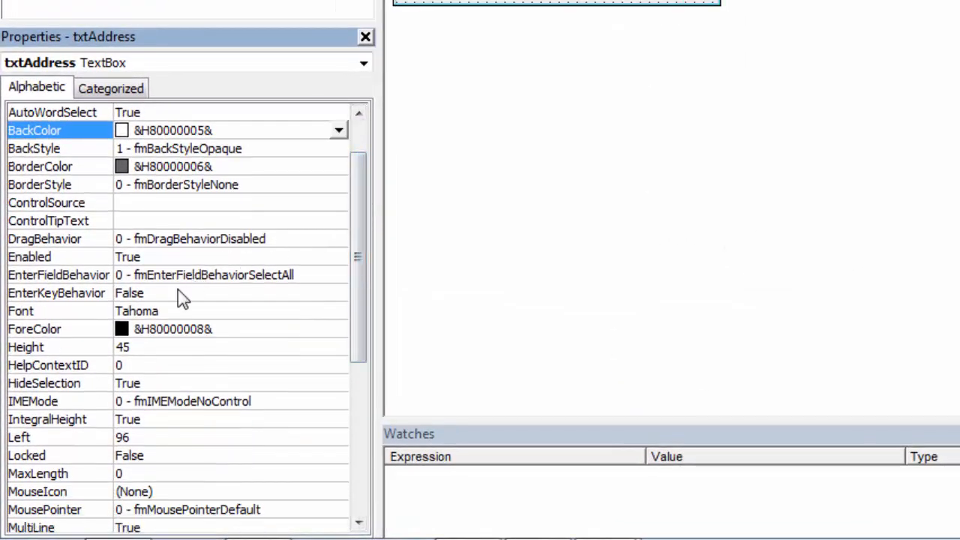
{"action": "left_click", "coordinate": [56, 293]}
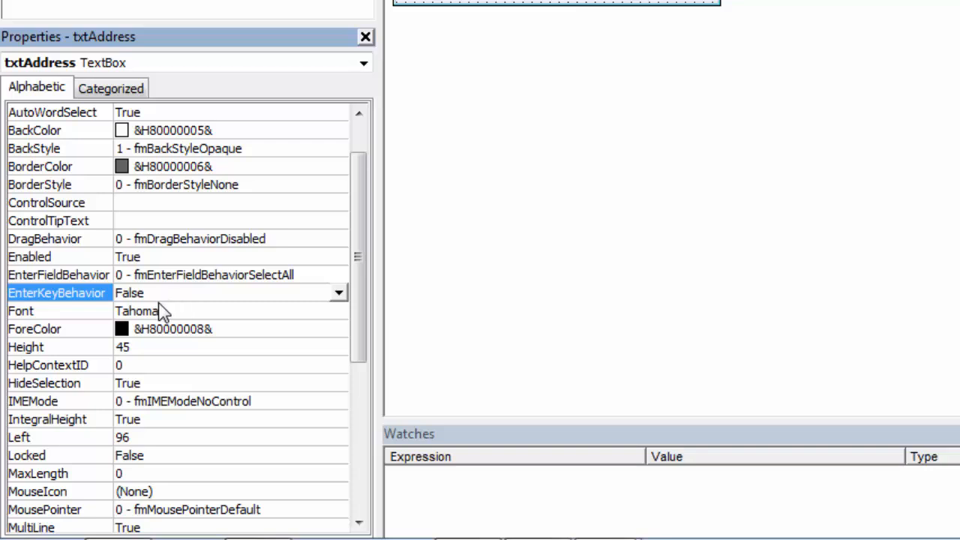
{"action": "mouse_move", "coordinate": [268, 312]}
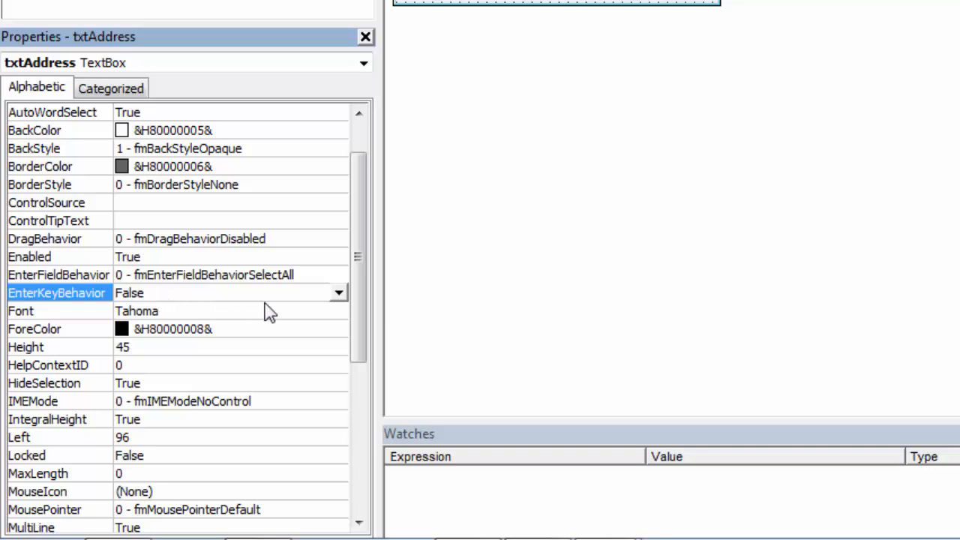
- Choose True from the EnterKeyBehavior dropdown for txtAddress
{"action": "left_click", "coordinate": [338, 293]}
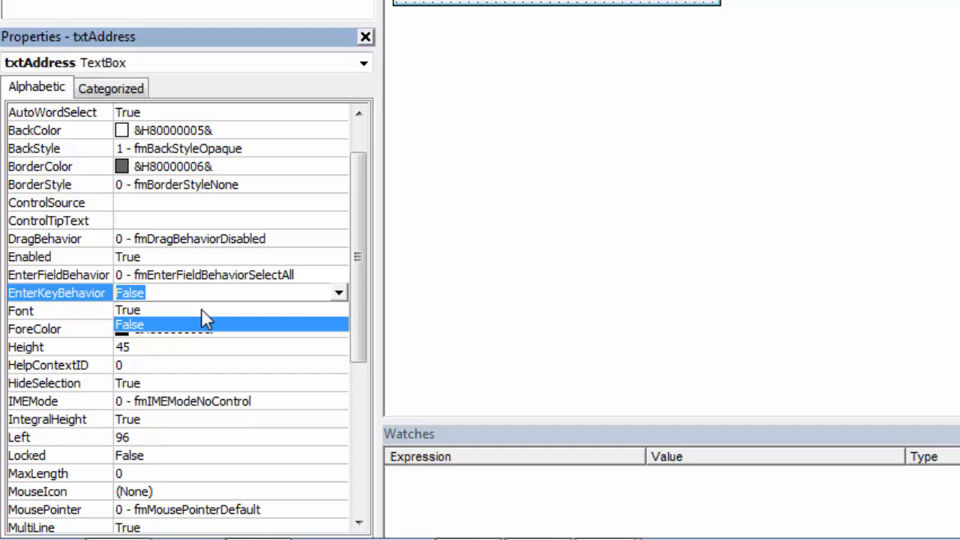
{"action": "left_click", "coordinate": [128, 310]}
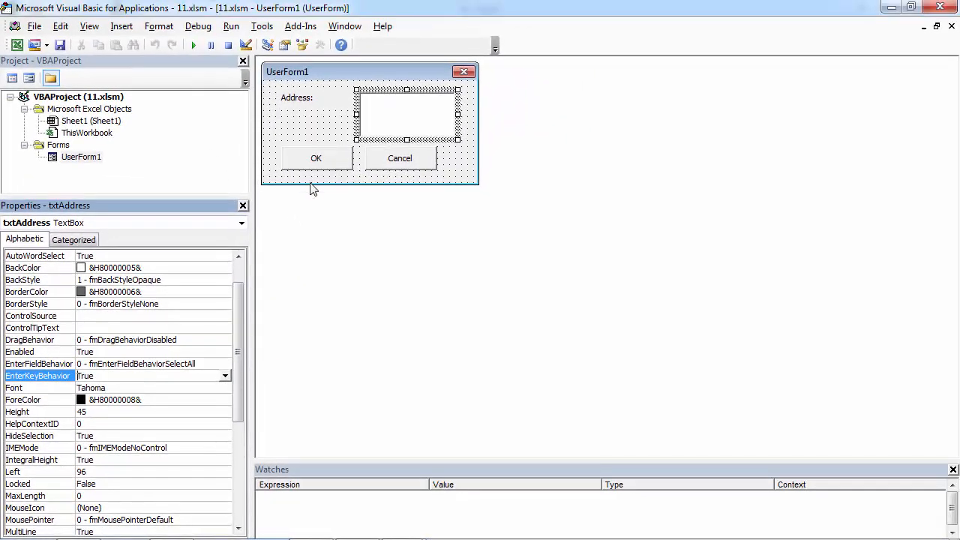
- Run UserForm1 again and type 'hsdgfhsdgfhgs' then 'gdhfsgdhfg' on a second Address line
{"action": "left_click", "coordinate": [193, 45]}
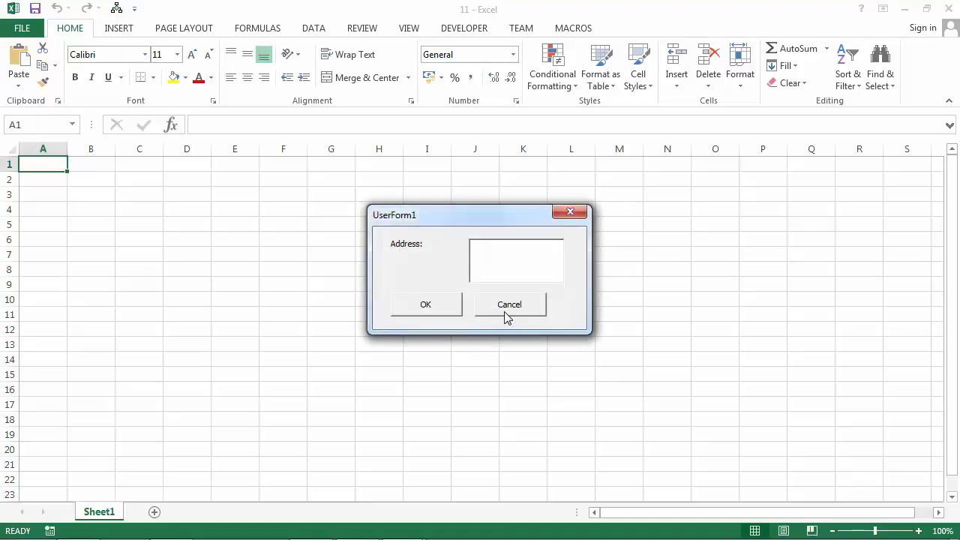
{"action": "mouse_move", "coordinate": [510, 323]}
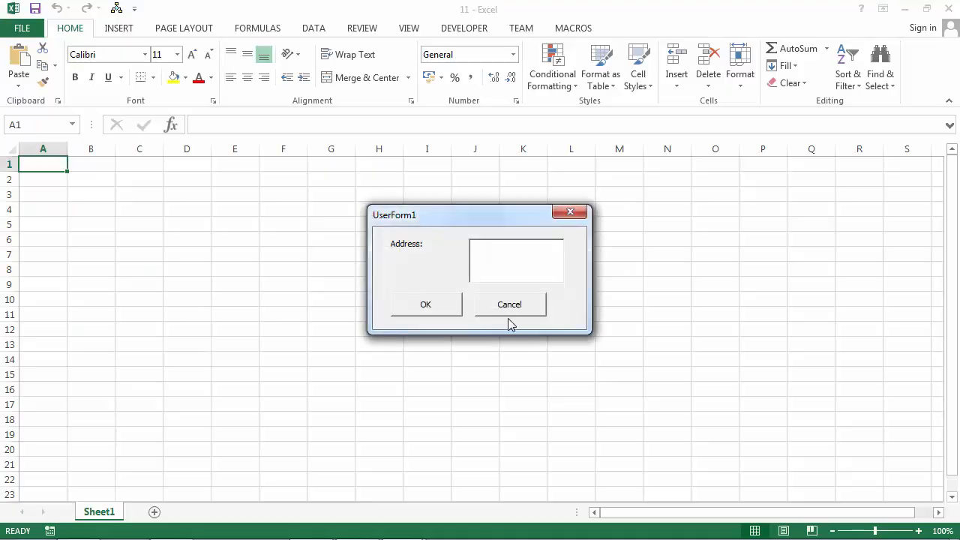
{"action": "type", "text": "hsdgfhsdgfhgs"}
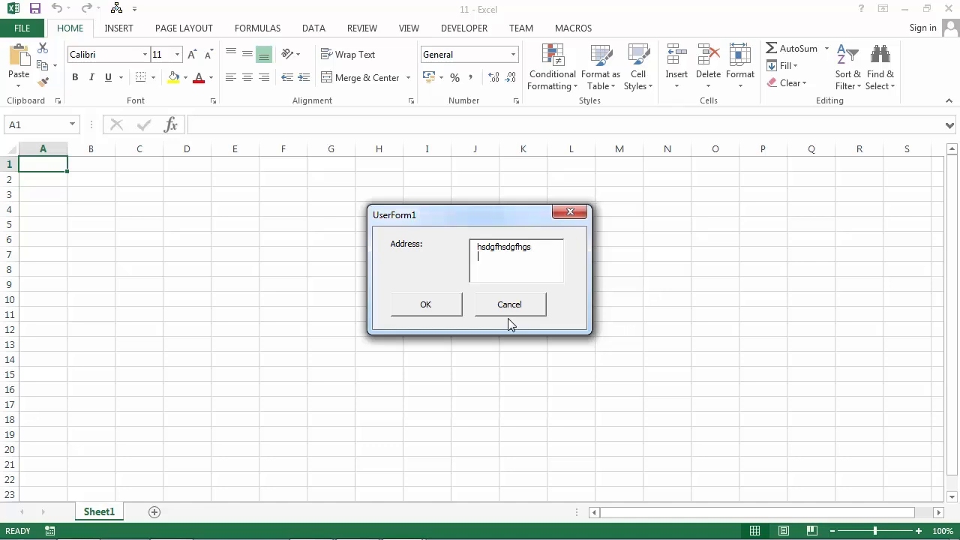
{"action": "type", "text": "s"}
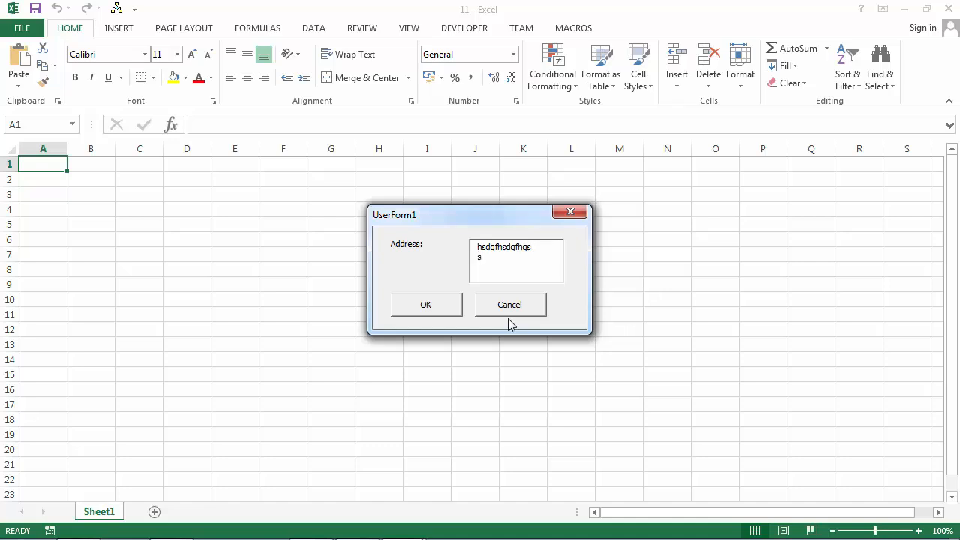
{"action": "type", "text": "gdhfsgdhfg"}
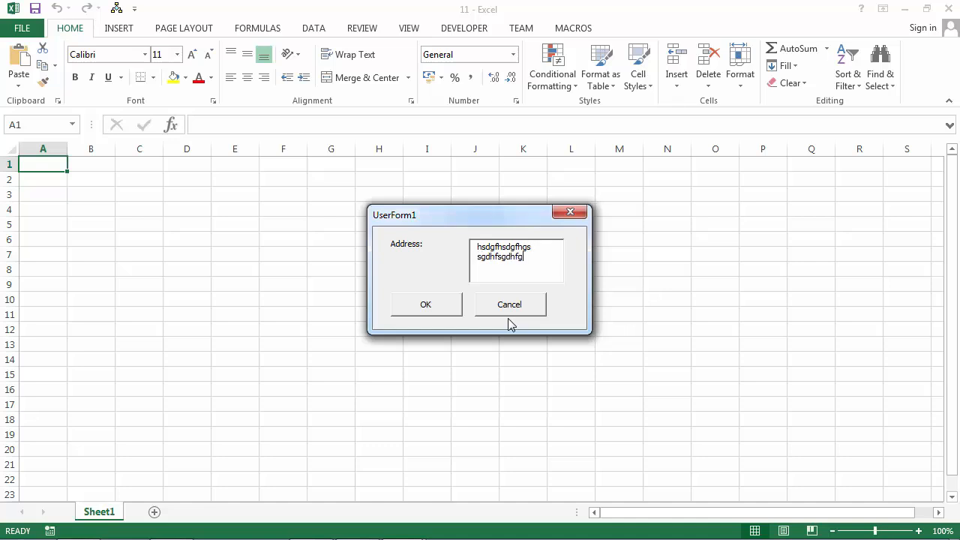